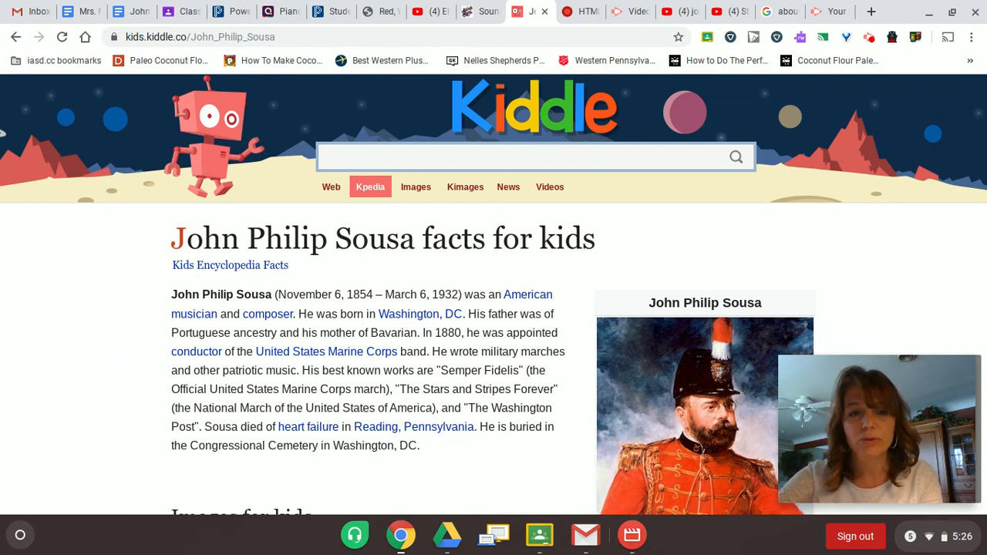
{"action": "mouse_move", "coordinate": [498, 374]}
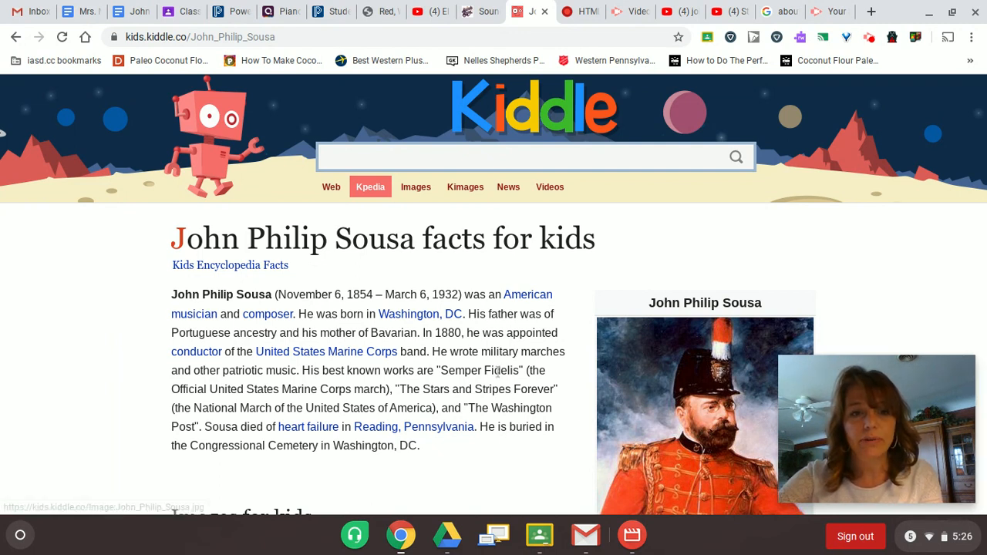
{"action": "mouse_move", "coordinate": [359, 319]}
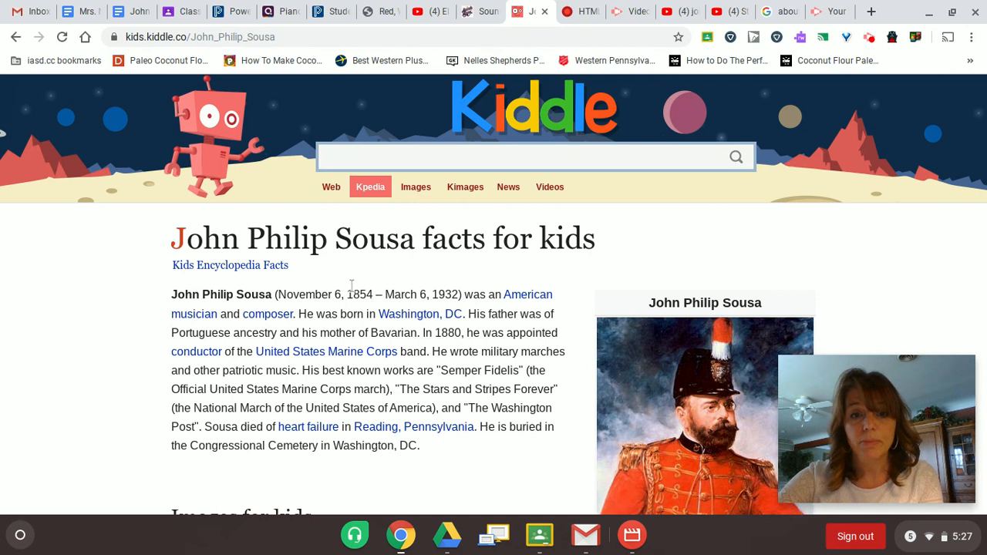
{"action": "mouse_move", "coordinate": [418, 386]}
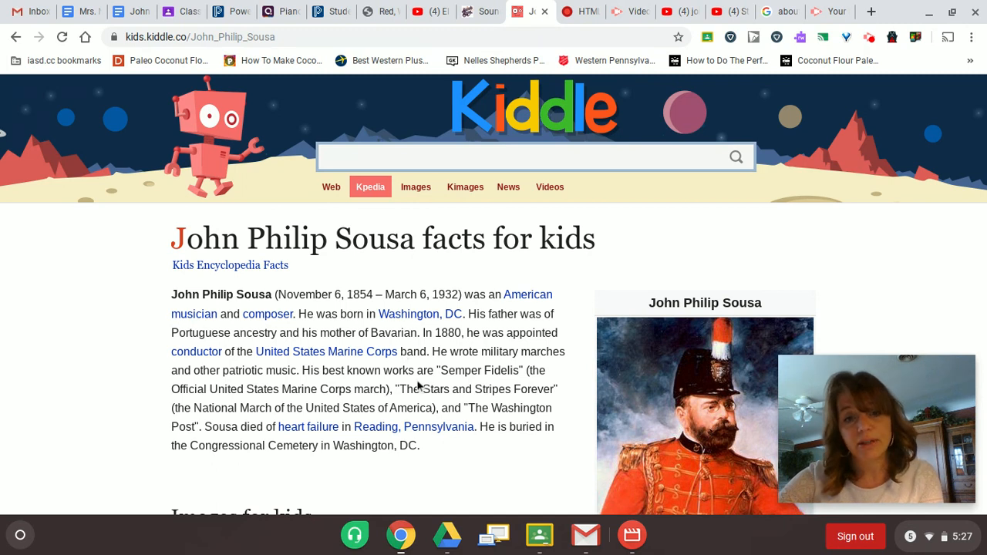
Scroll down through the John Philip Sousa page content
{"action": "scroll", "scroll_direction": "down", "scroll_amount": 3}
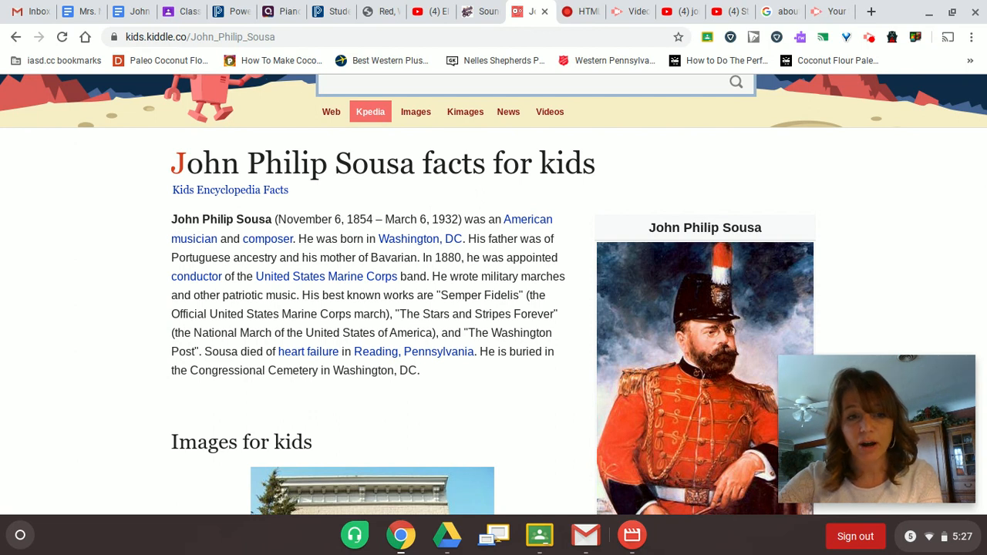
{"action": "scroll", "scroll_direction": "down", "scroll_amount": 3}
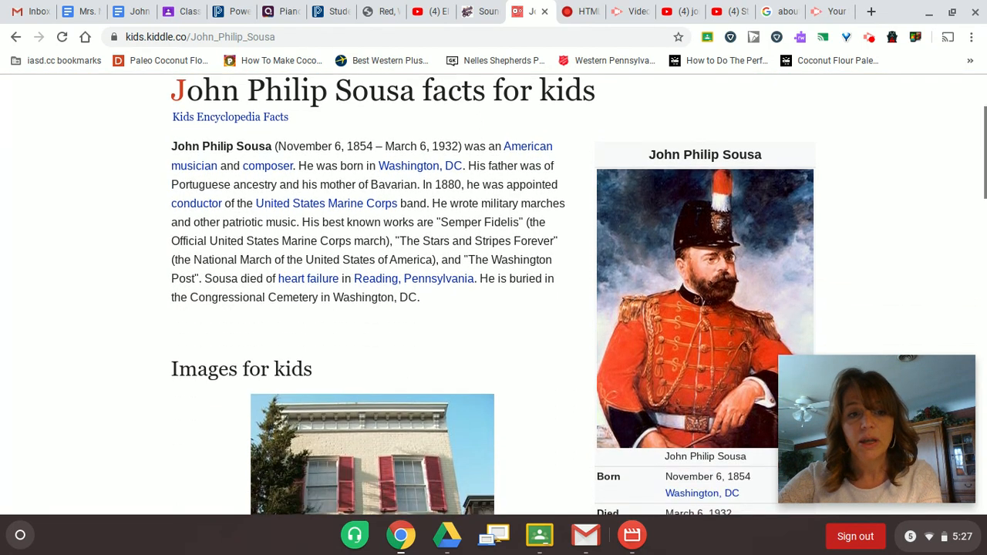
{"action": "scroll", "scroll_direction": "down", "scroll_amount": 3}
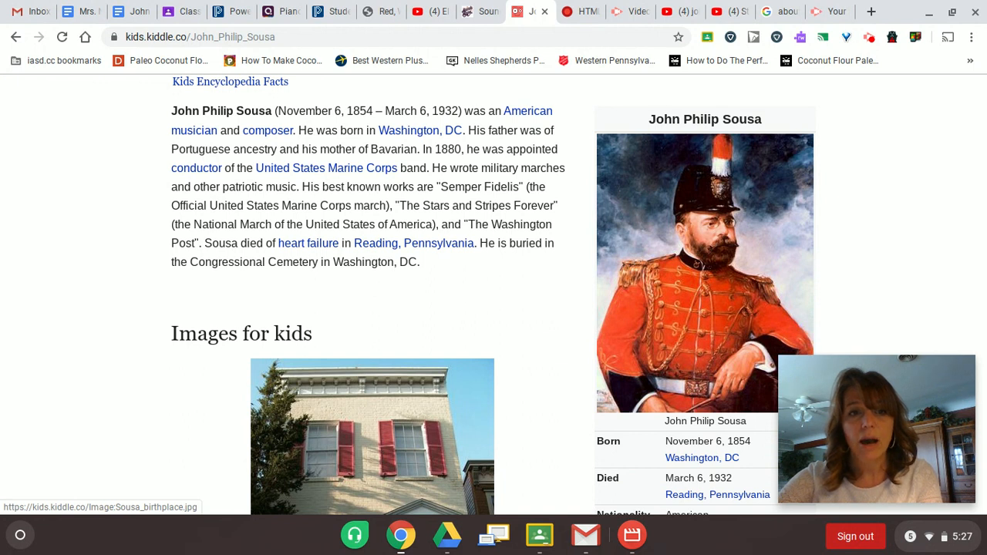
{"action": "scroll", "scroll_direction": "down", "scroll_amount": 3}
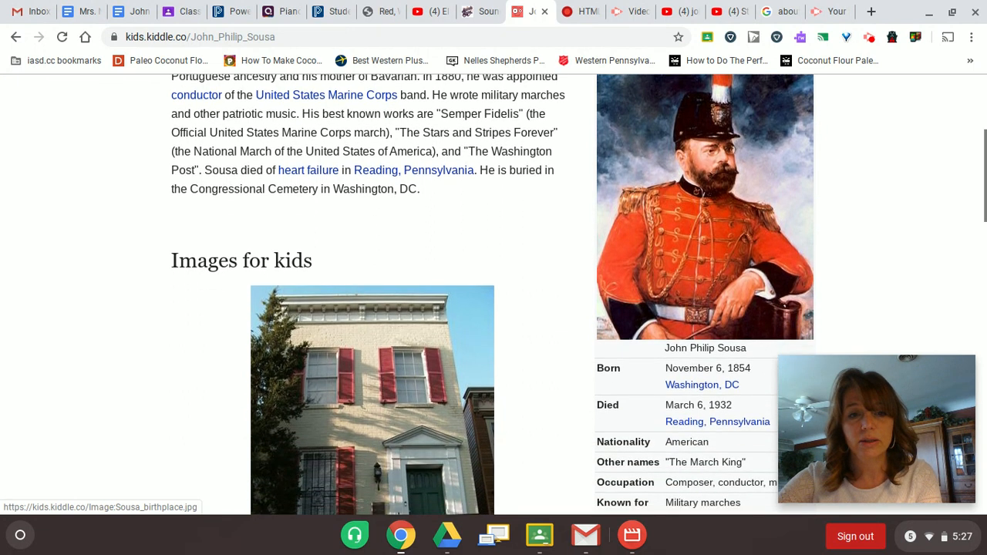
{"action": "scroll", "scroll_direction": "down", "scroll_amount": 3}
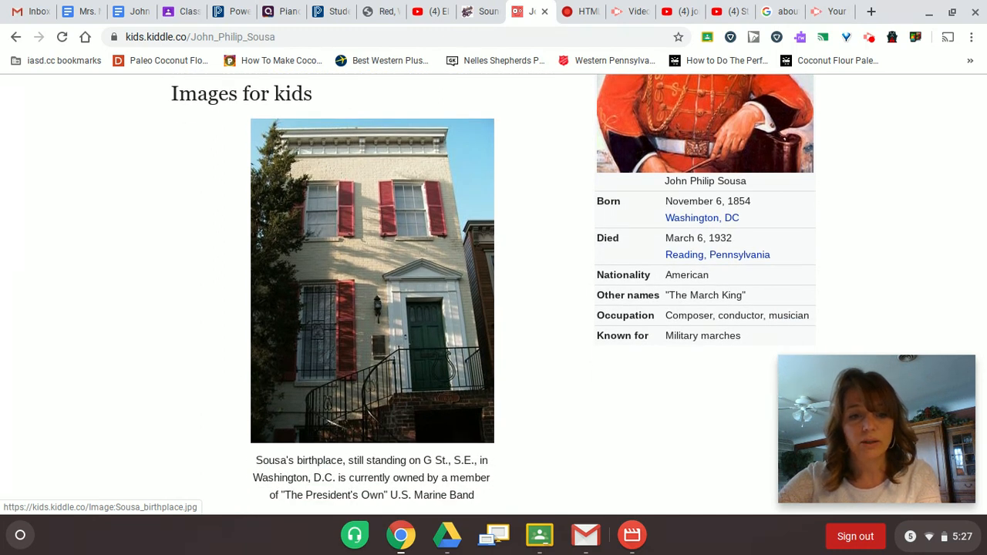
{"action": "scroll", "scroll_direction": "down", "scroll_amount": 3}
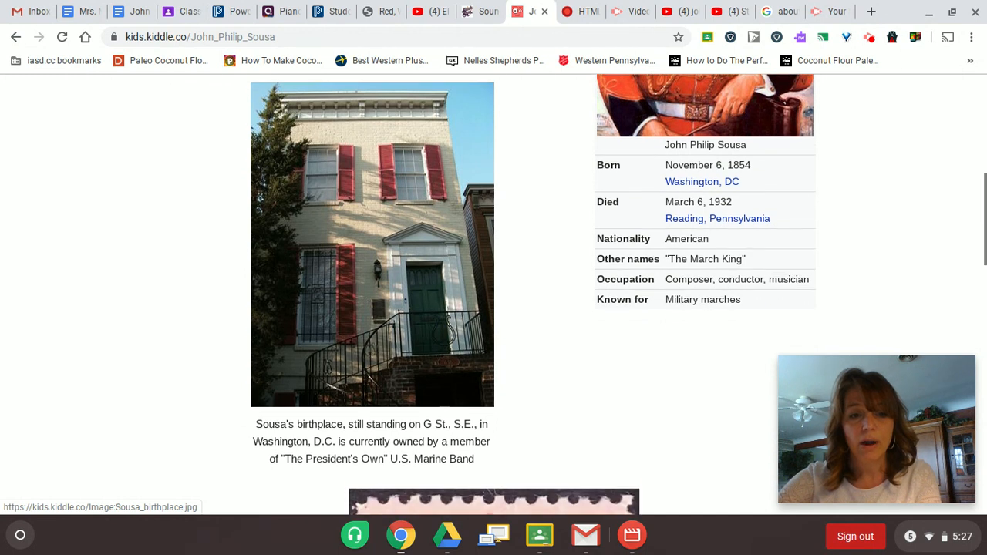
{"action": "scroll", "scroll_direction": "down", "scroll_amount": 3}
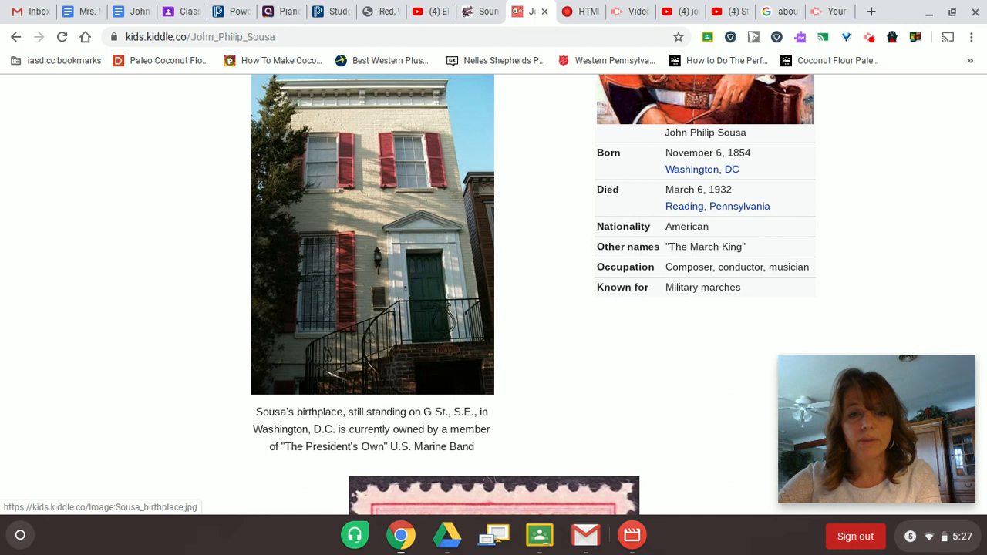
{"action": "scroll", "scroll_direction": "down", "scroll_amount": 3}
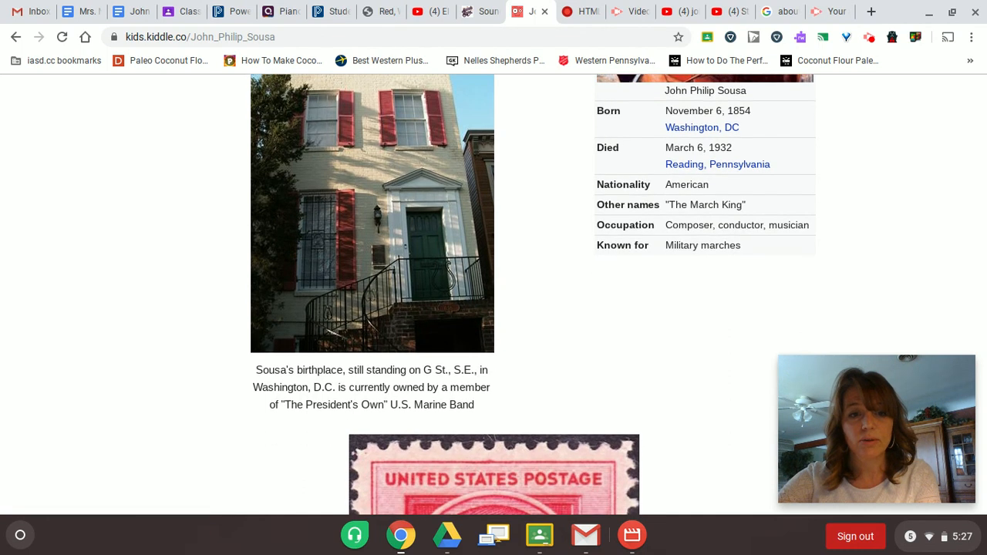
{"action": "scroll", "scroll_direction": "down", "scroll_amount": 3}
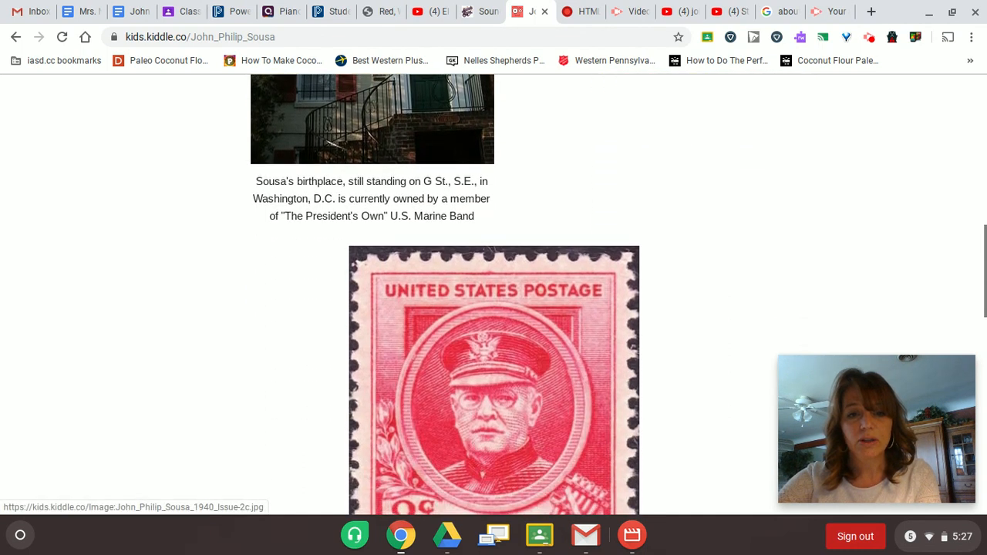
{"action": "scroll", "scroll_direction": "down", "scroll_amount": 3}
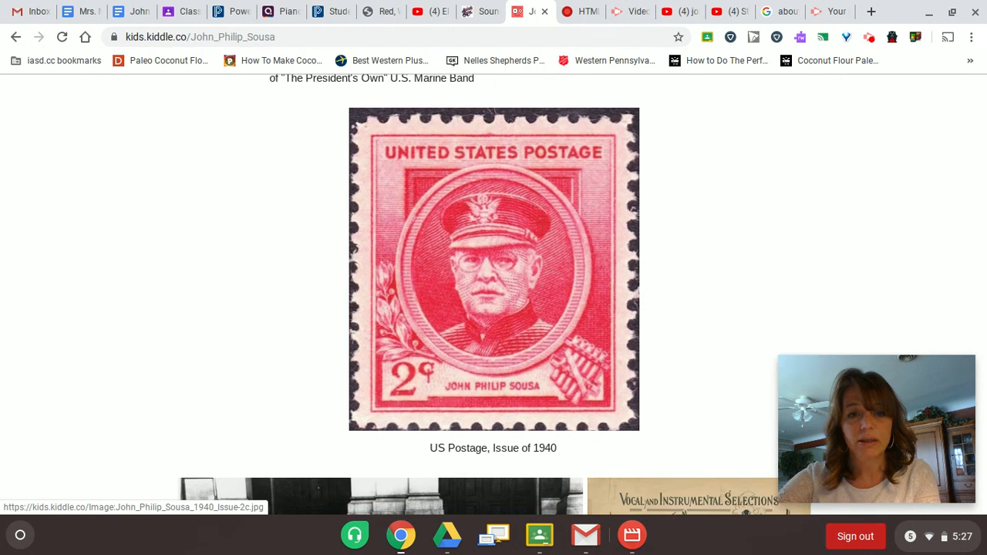
{"action": "scroll", "scroll_direction": "down", "scroll_amount": 3}
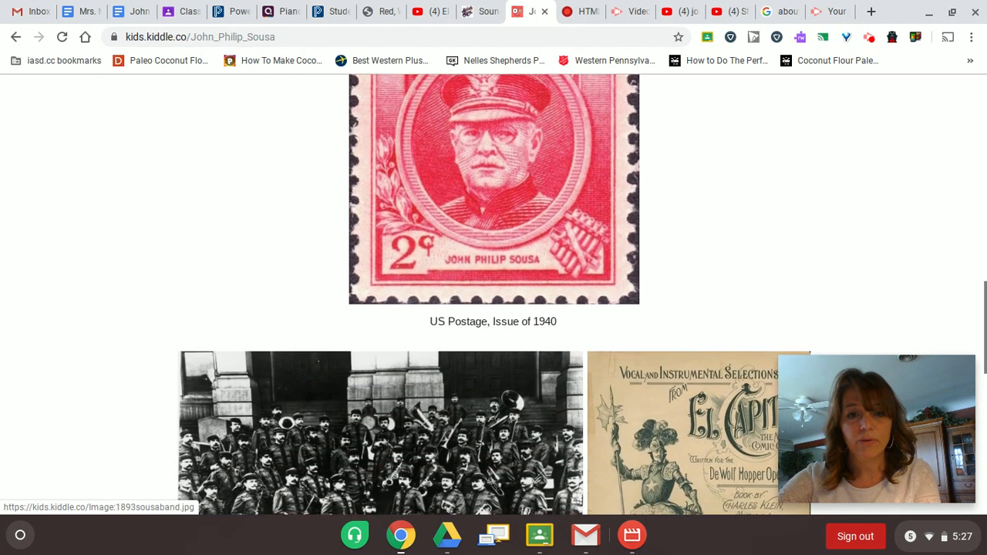
{"action": "scroll", "scroll_direction": "down", "scroll_amount": 3}
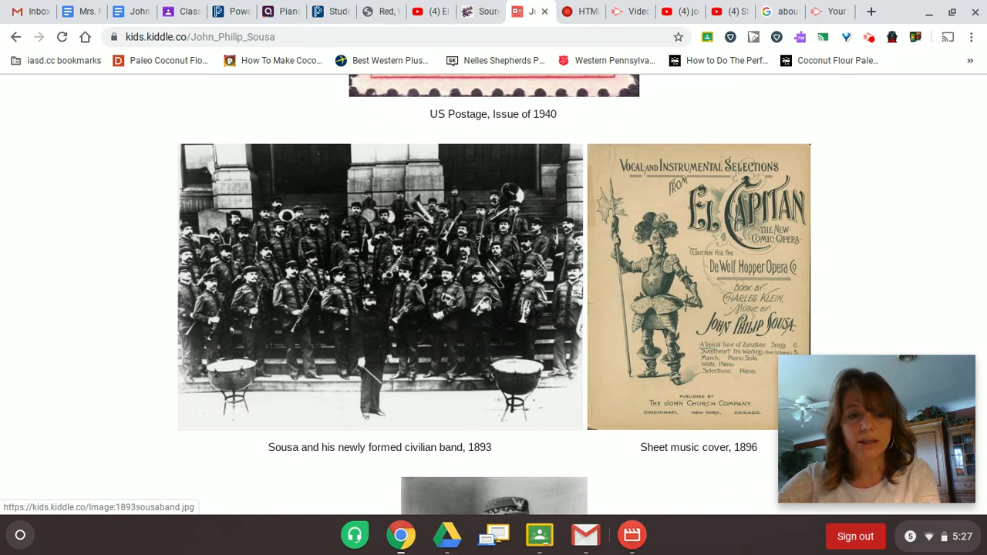
{"action": "scroll", "scroll_direction": "down", "scroll_amount": 3}
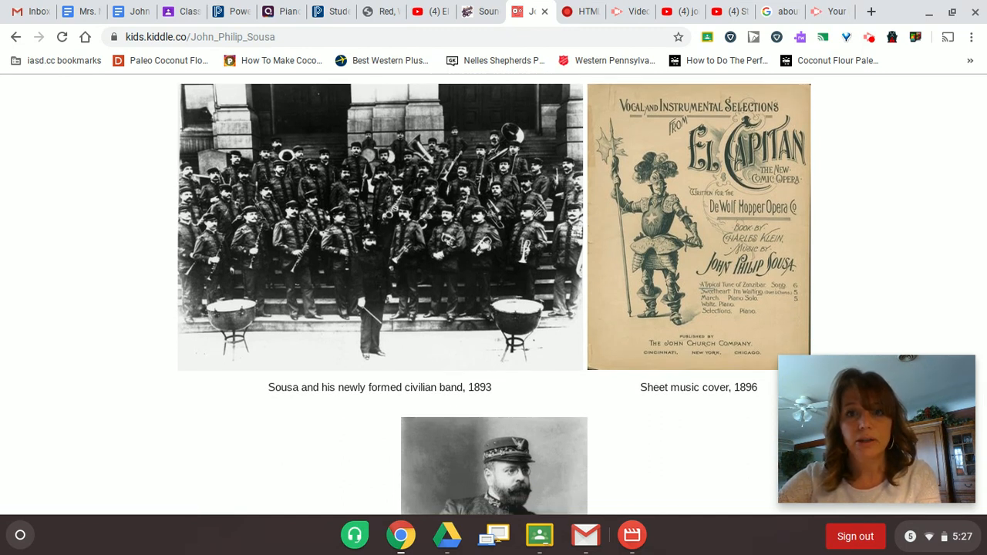
{"action": "scroll", "scroll_direction": "down", "scroll_amount": 3}
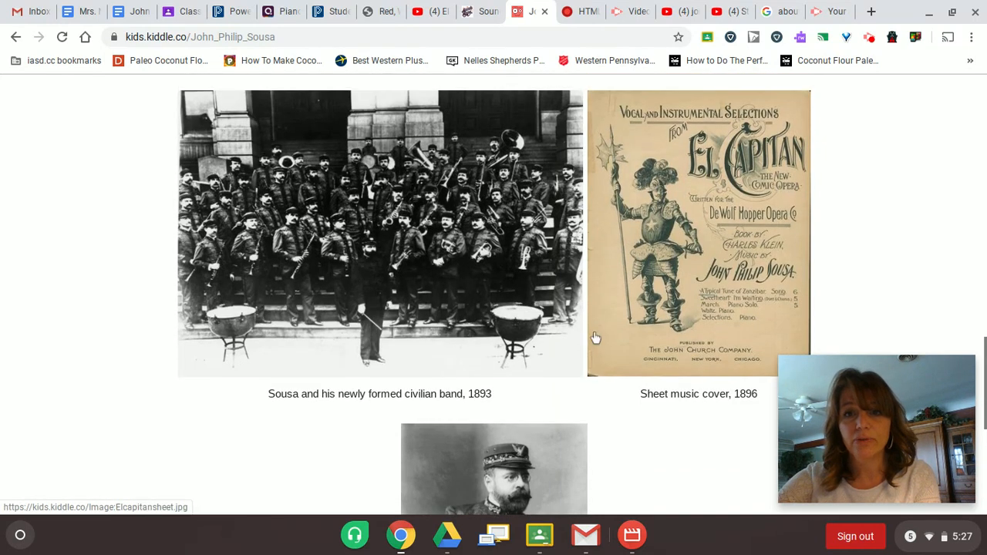
{"action": "mouse_move", "coordinate": [684, 275]}
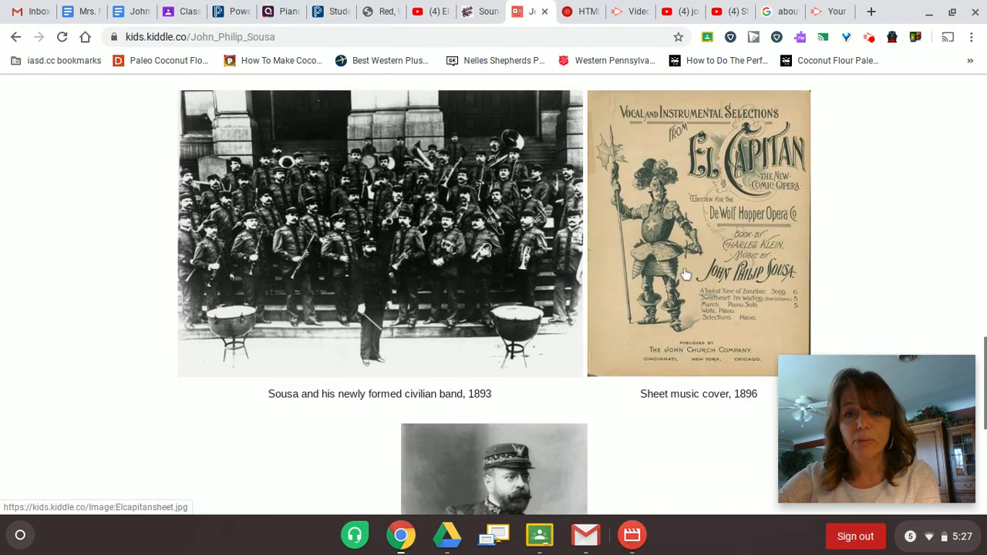
Switch to the 'John Phillip Sousa's El Capitan March' Google Doc
{"action": "scroll", "scroll_direction": "down", "scroll_amount": 3}
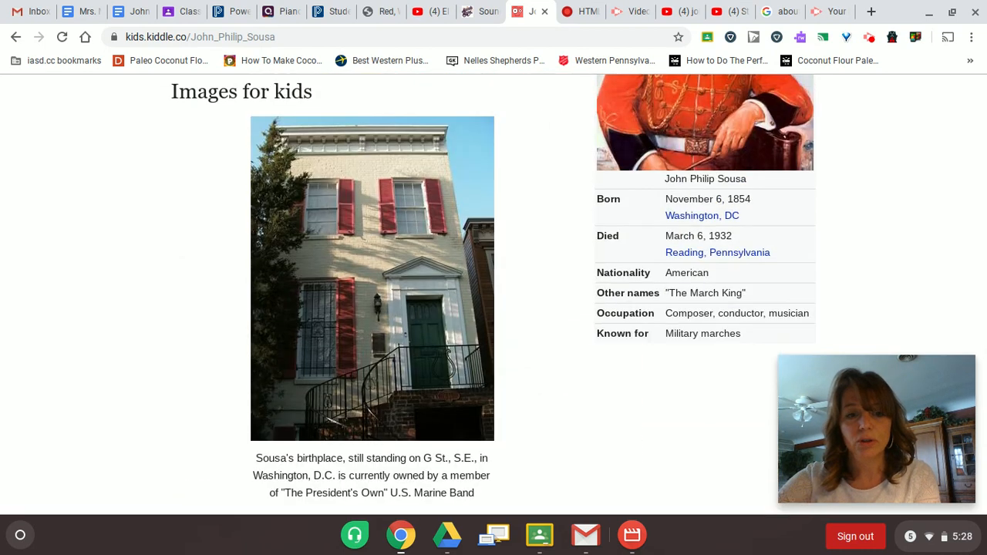
{"action": "scroll", "scroll_direction": "up", "scroll_amount": 3}
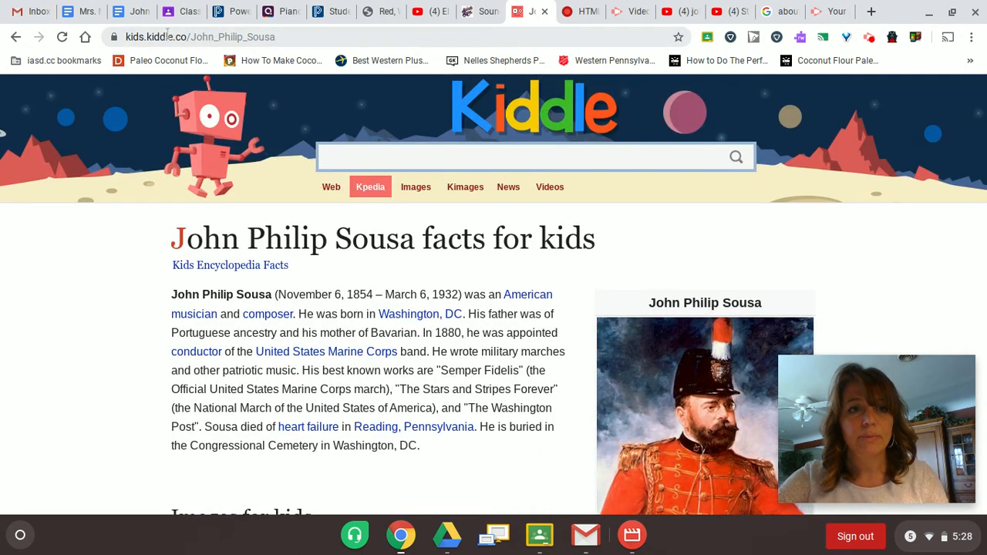
{"action": "left_click", "coordinate": [127, 13]}
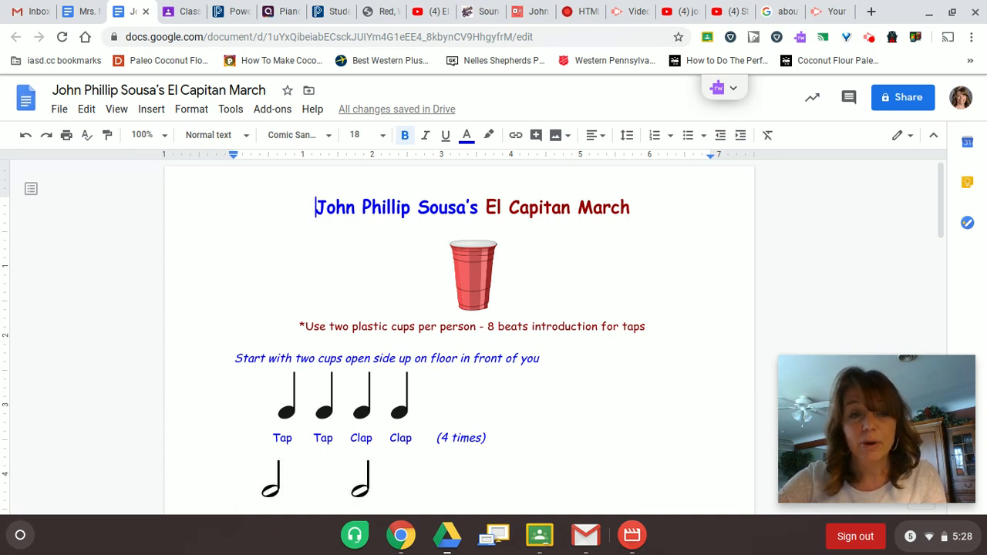
{"action": "mouse_move", "coordinate": [501, 276]}
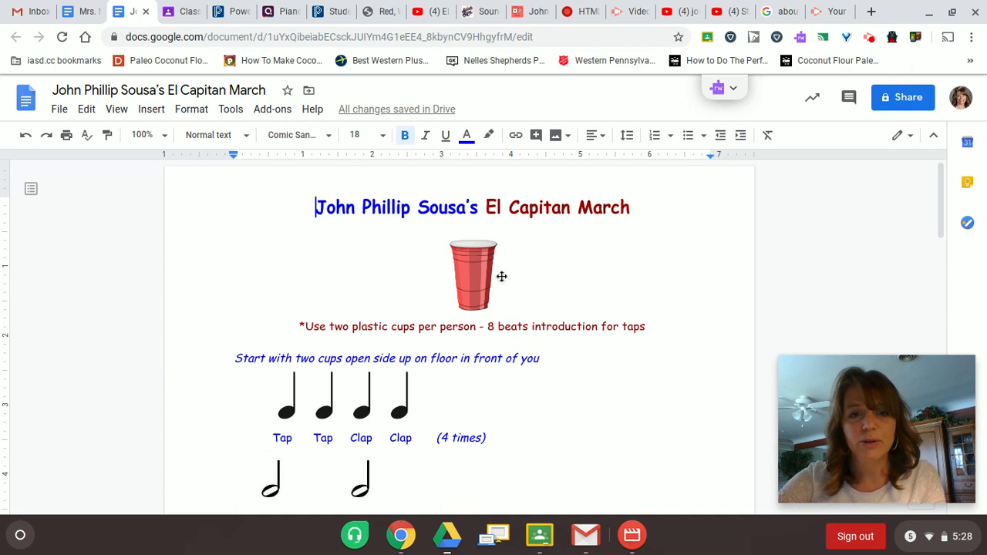
{"action": "mouse_move", "coordinate": [507, 287]}
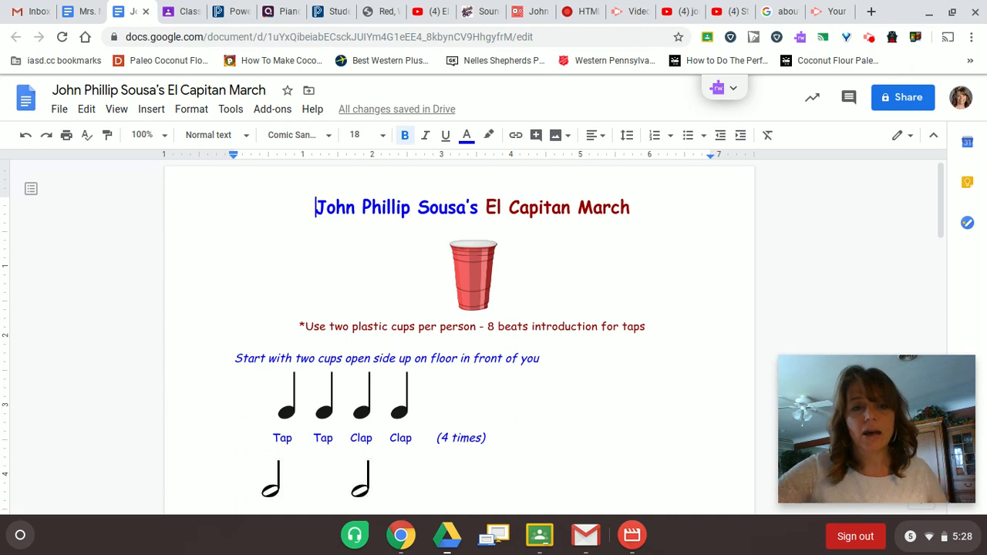
{"action": "scroll", "scroll_direction": "down", "scroll_amount": 3}
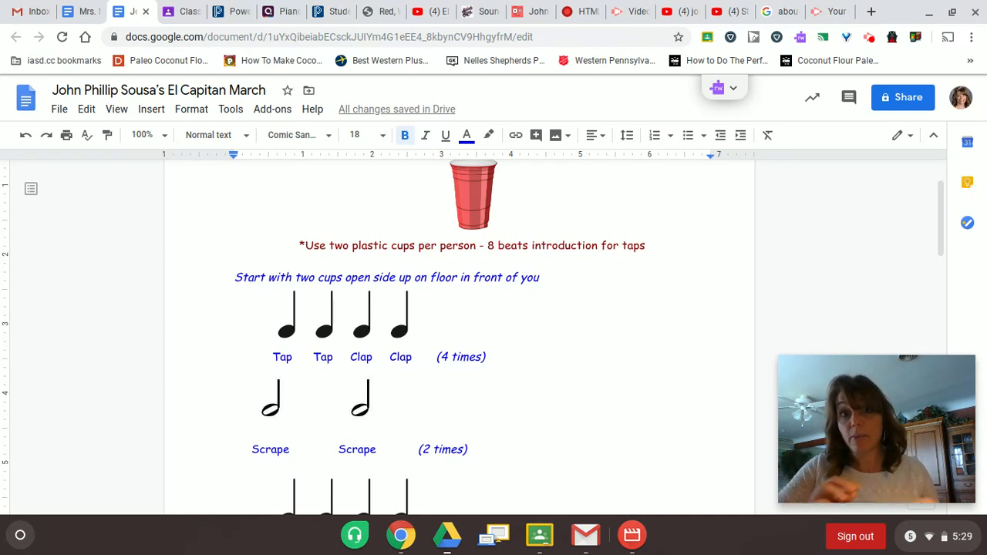
{"action": "scroll", "scroll_direction": "down", "scroll_amount": 3}
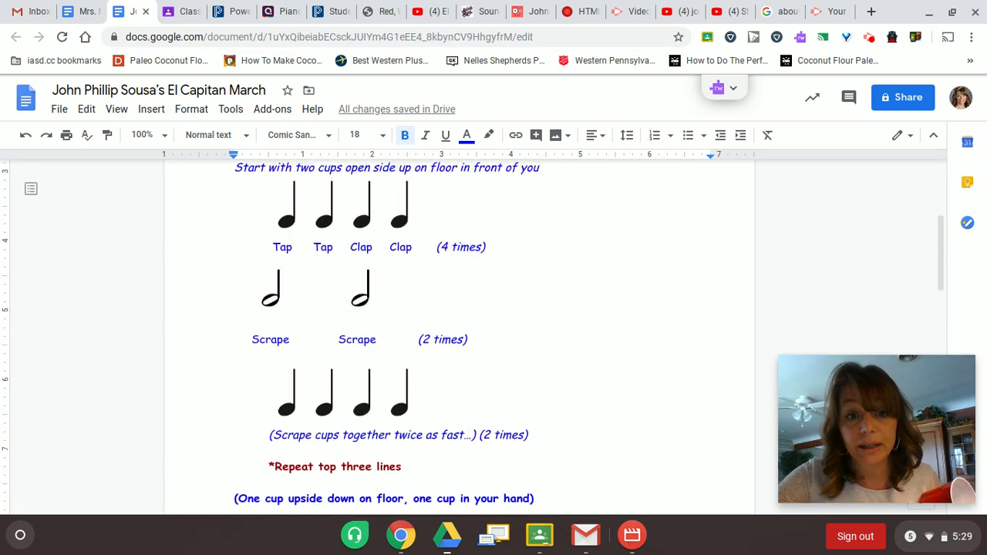
{"action": "scroll", "scroll_direction": "down", "scroll_amount": 3}
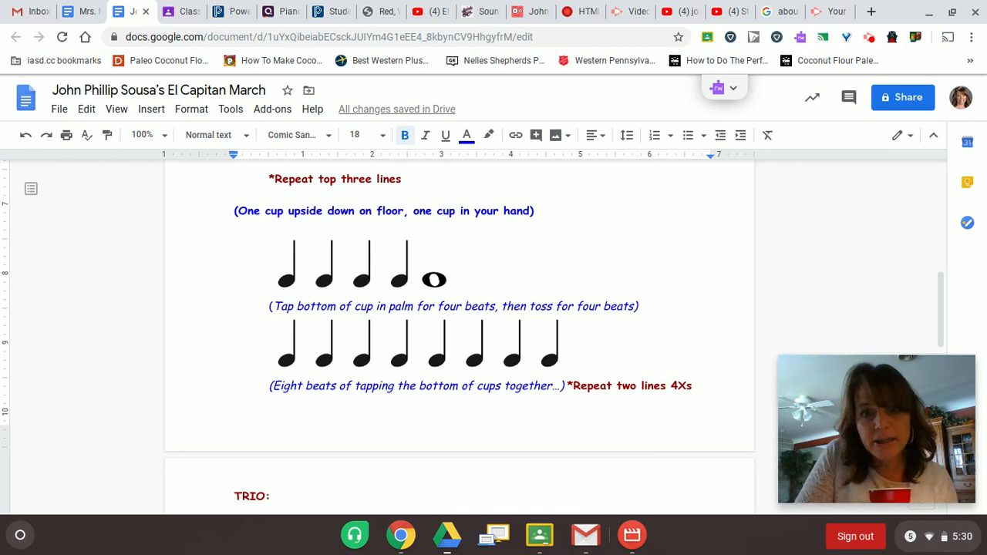
{"action": "scroll", "scroll_direction": "down", "scroll_amount": 3}
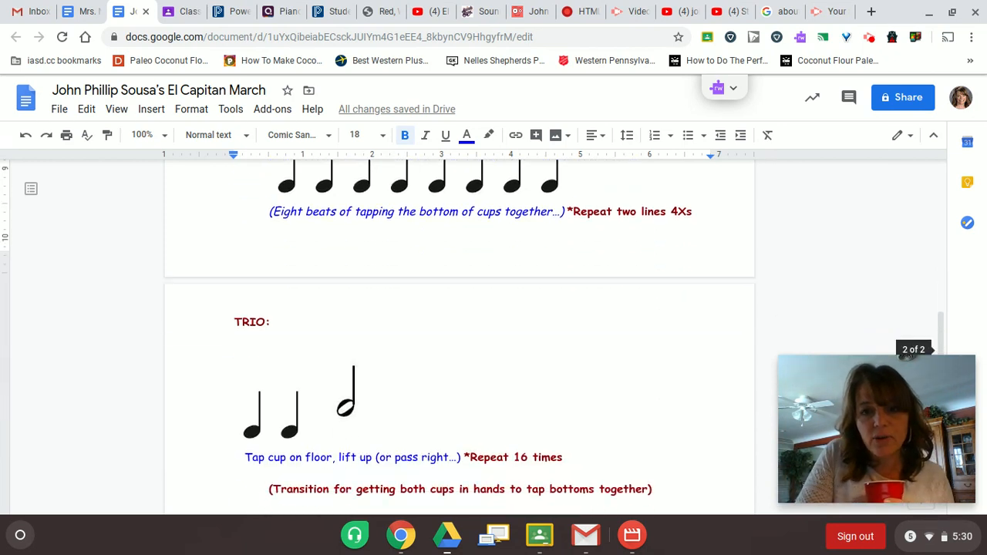
{"action": "scroll", "scroll_direction": "down", "scroll_amount": 3}
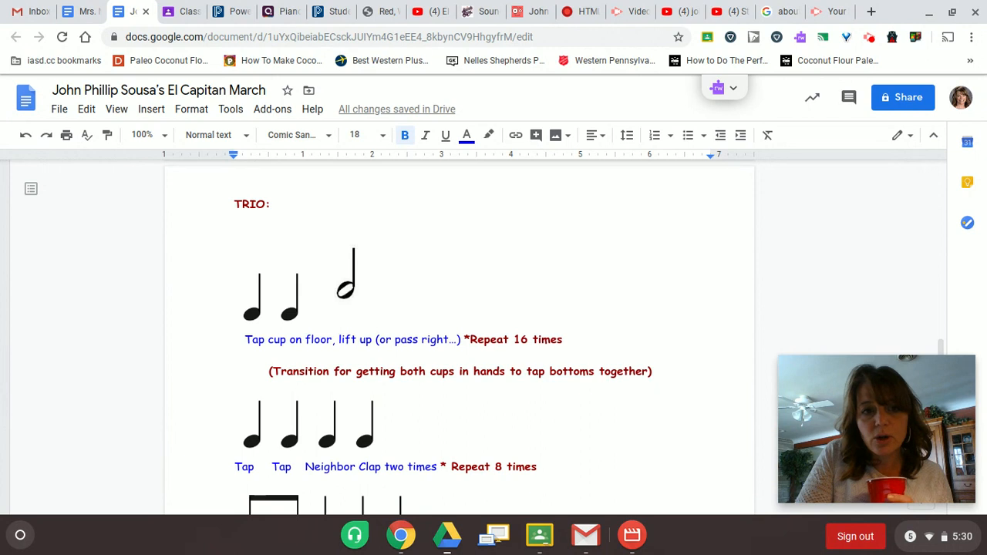
{"action": "scroll", "scroll_direction": "down", "scroll_amount": 3}
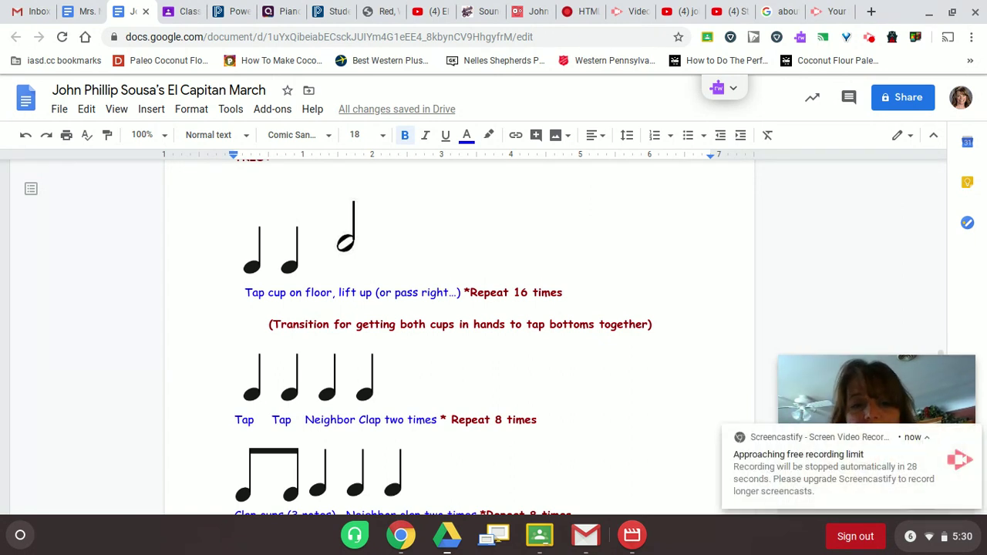
{"action": "mouse_move", "coordinate": [547, 293]}
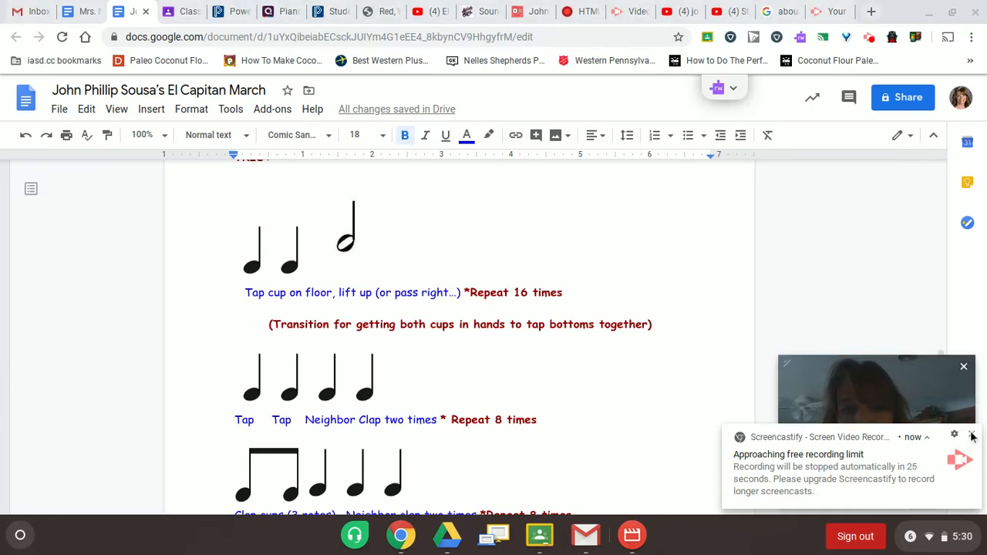
{"action": "mouse_move", "coordinate": [973, 436]}
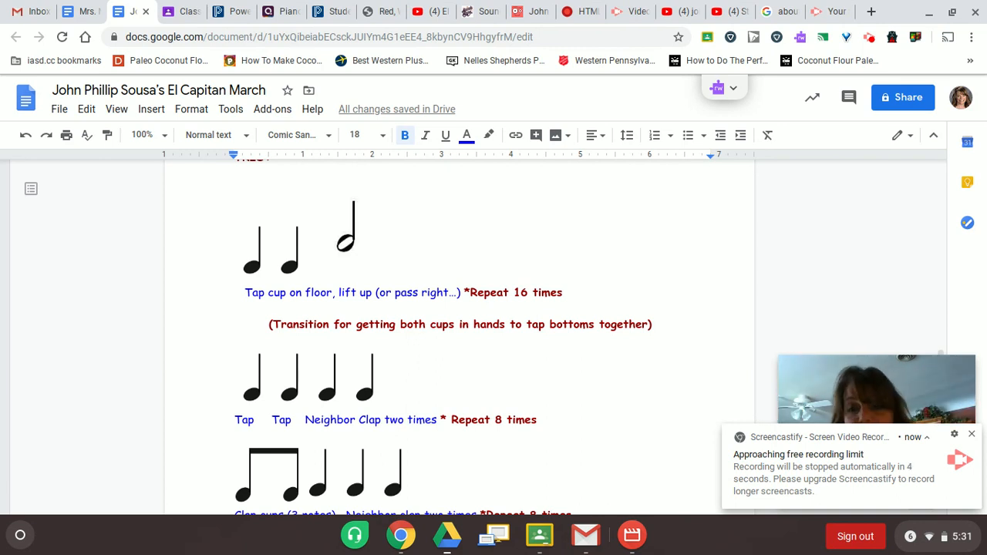
{"action": "mouse_move", "coordinate": [961, 364]}
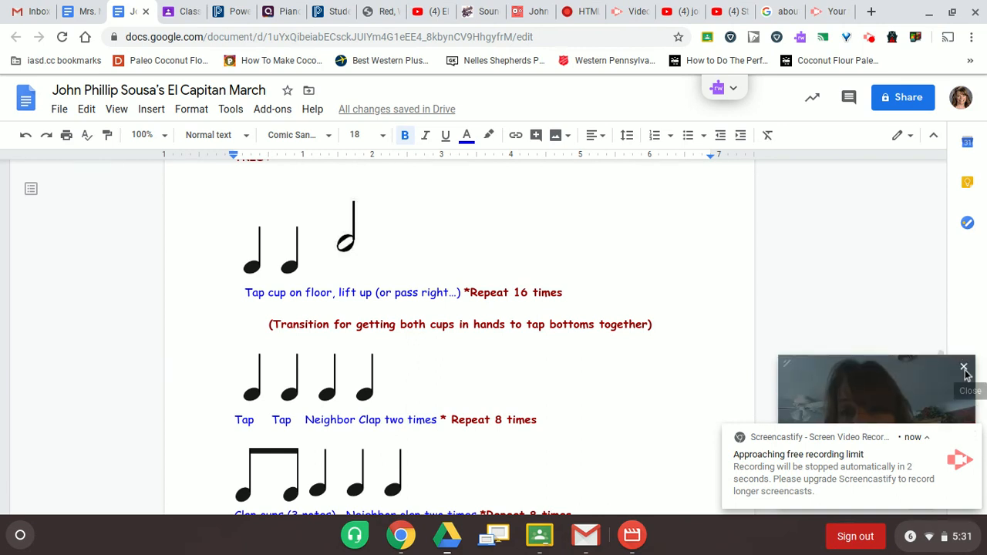
{"action": "left_click", "coordinate": [961, 364]}
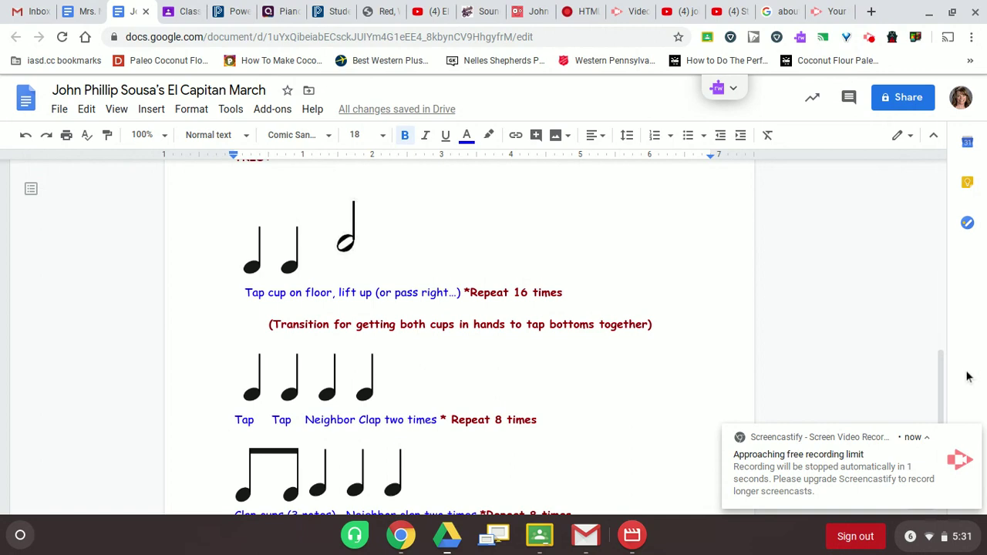